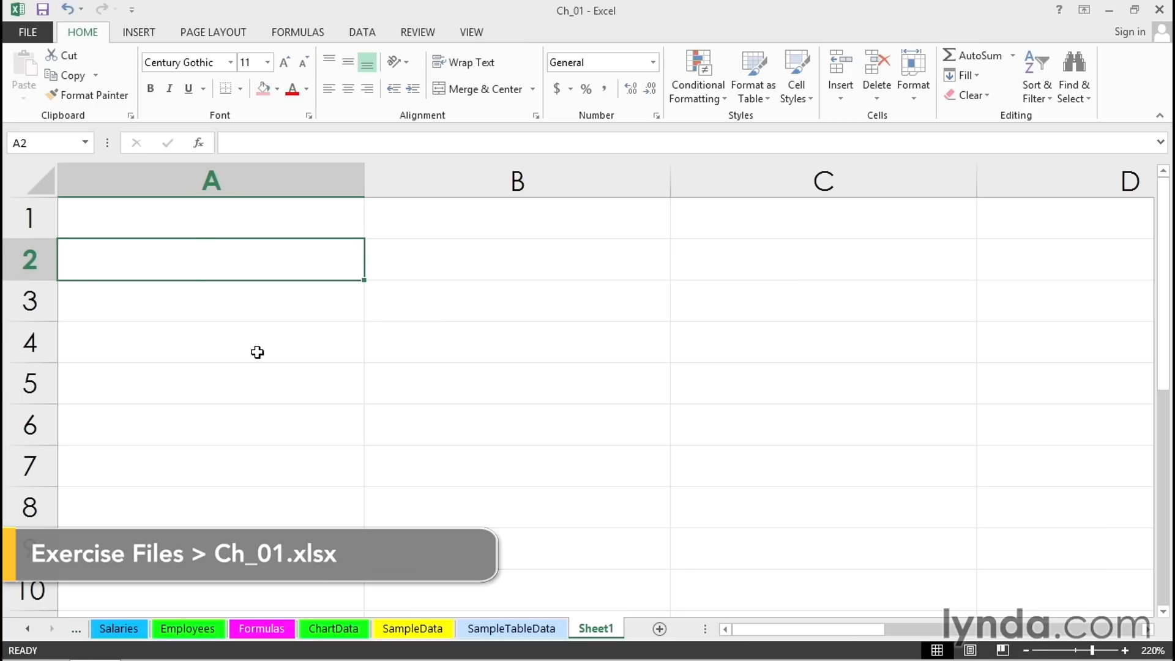
Enter the static date 5/20/2014 into cell A2.
{"action": "type", "text": "5/20/2014"}
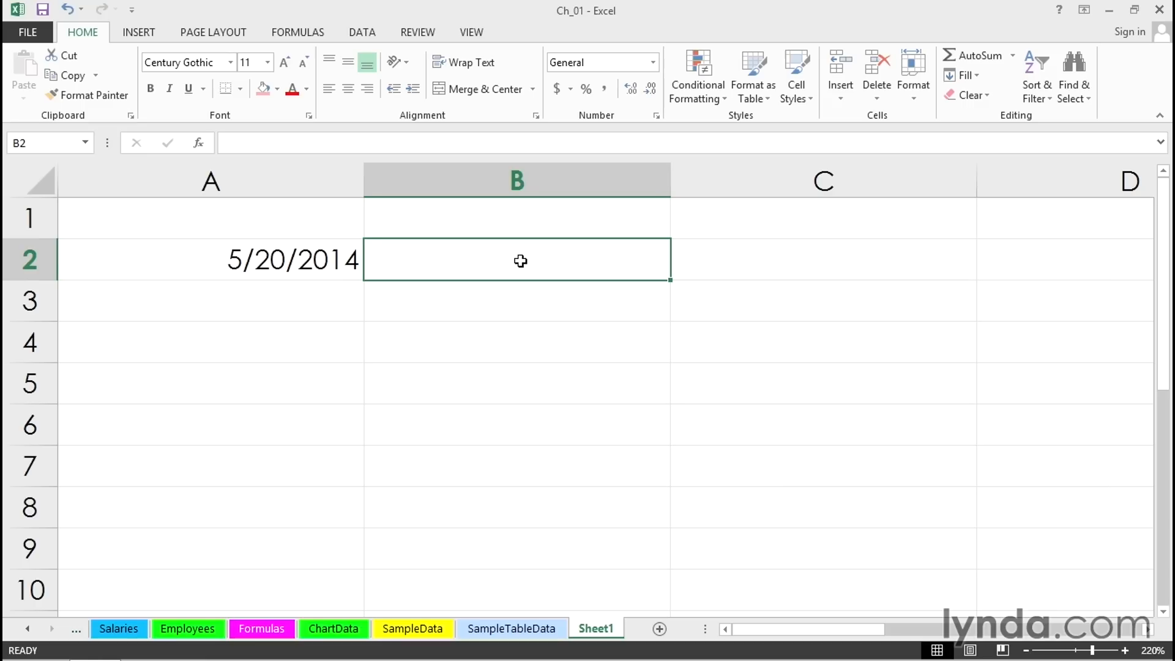
Enter the formula =TODAY() in cell B2, showing 5/20/2014.
{"action": "type", "text": "="}
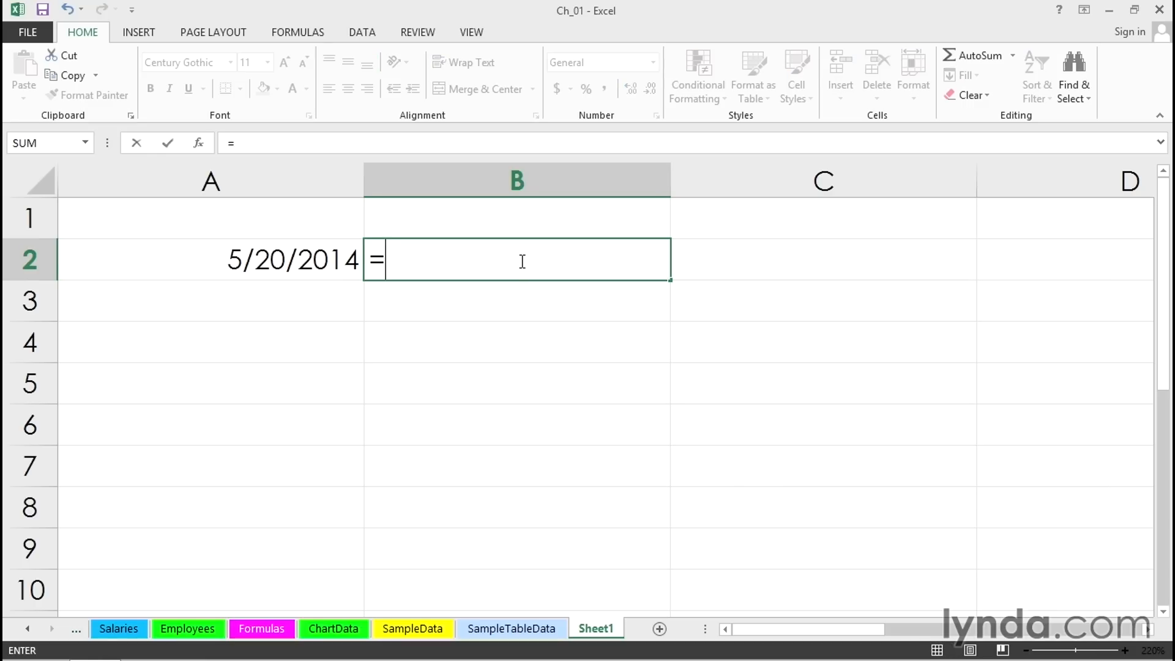
{"action": "type", "text": "today"}
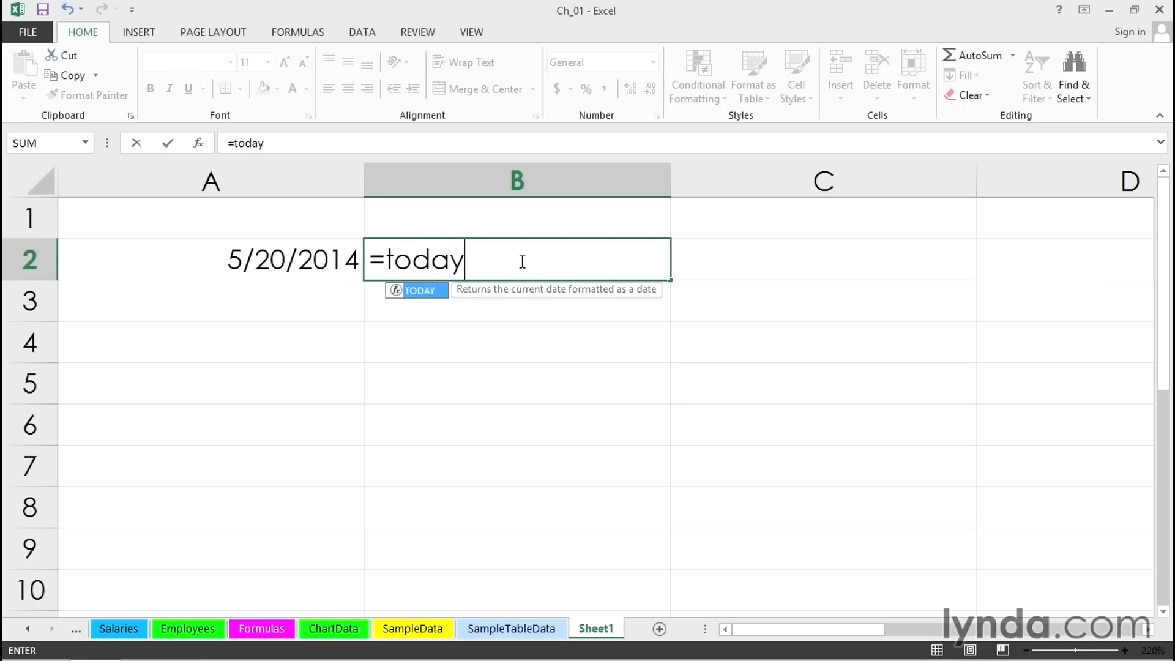
{"action": "type", "text": "("}
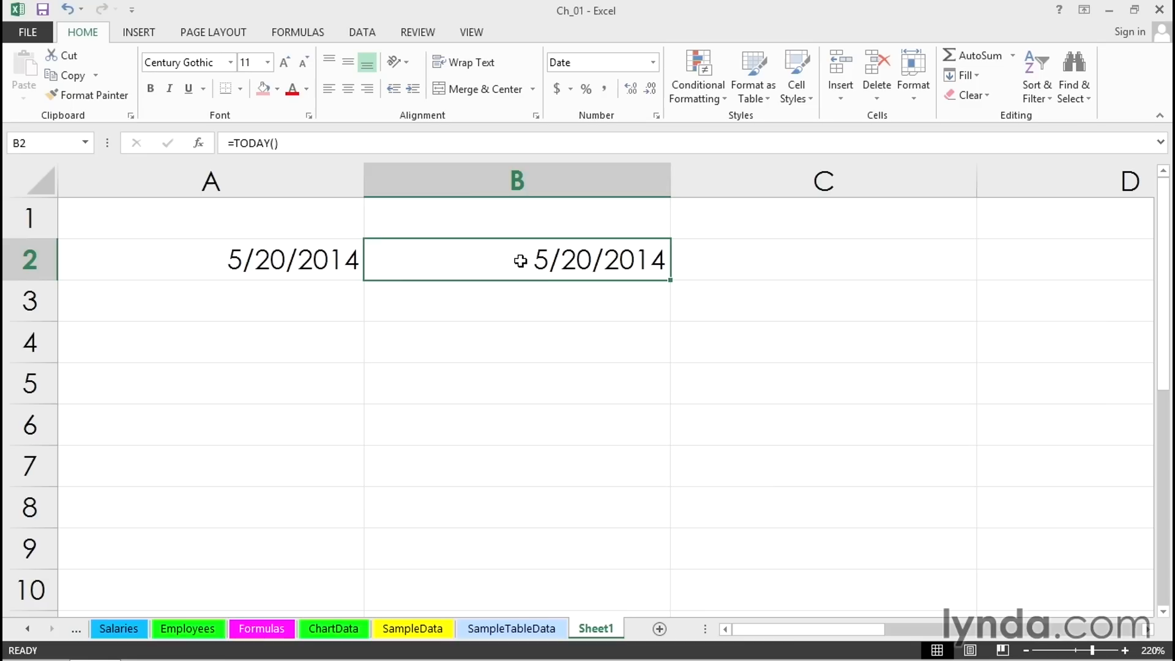
{"action": "mouse_move", "coordinate": [527, 260]}
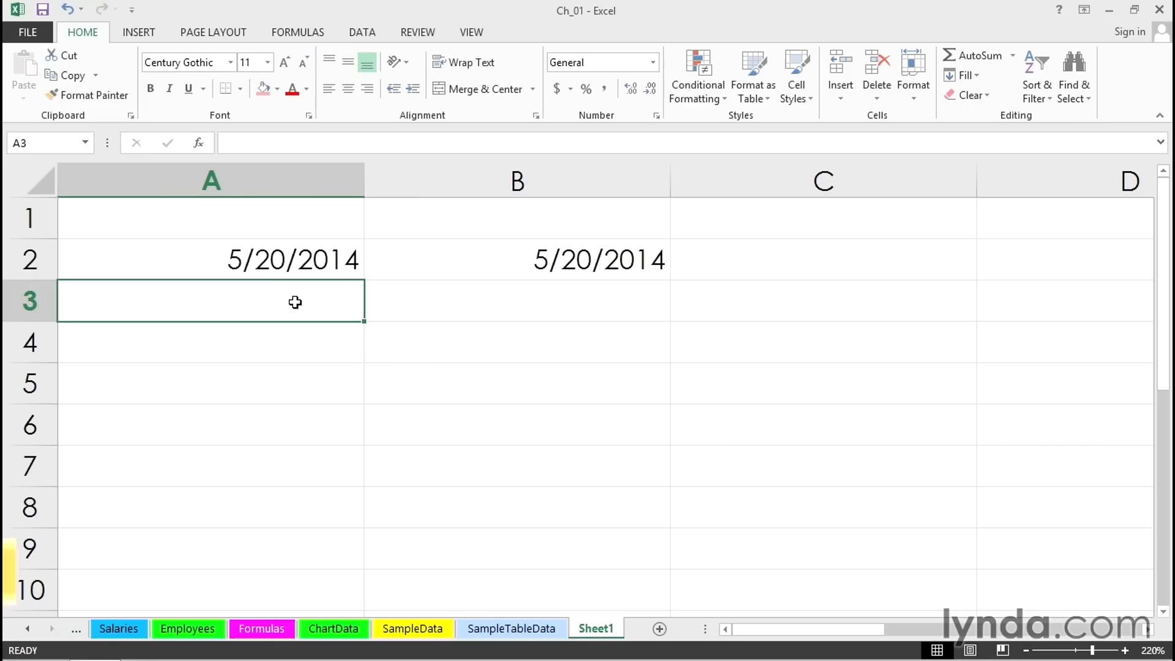
Insert the static time 11:52 AM into cell A3, then select B3.
{"action": "key", "text": "ctrl+shift+;"}
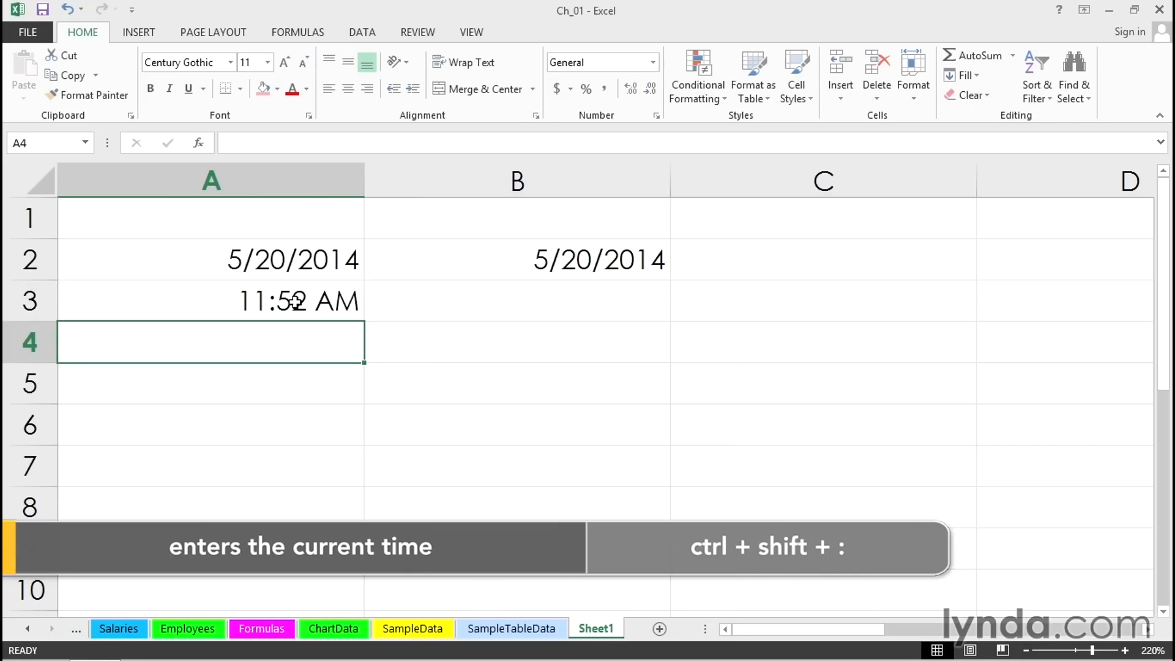
{"action": "left_click", "coordinate": [515, 300]}
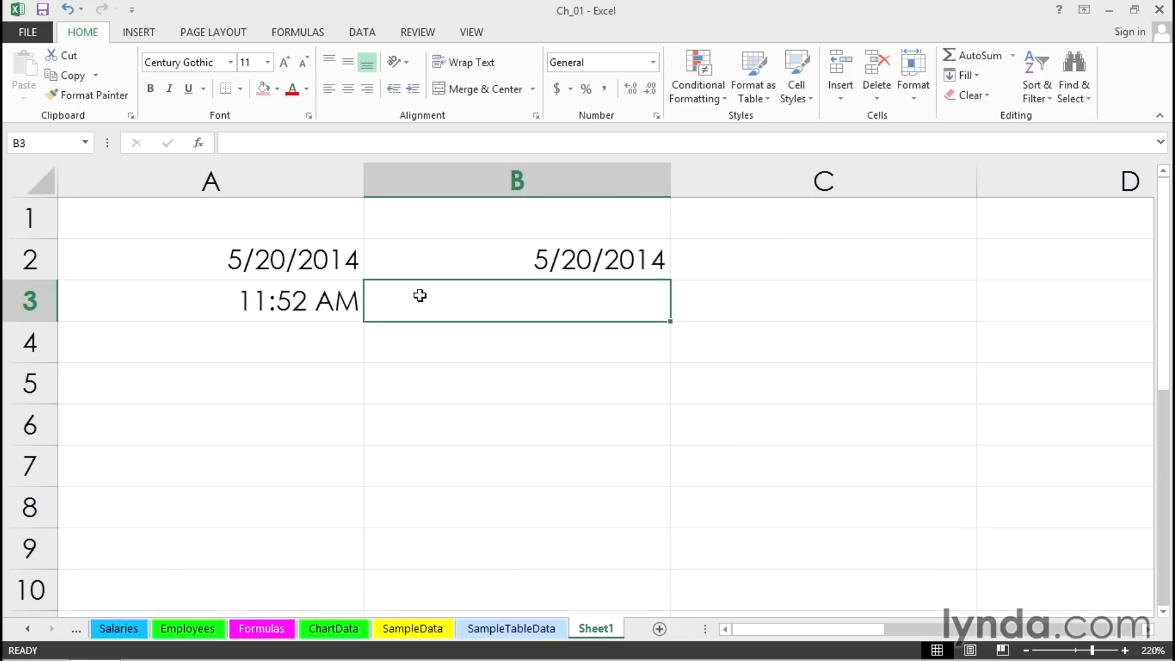
{"action": "mouse_move", "coordinate": [435, 298]}
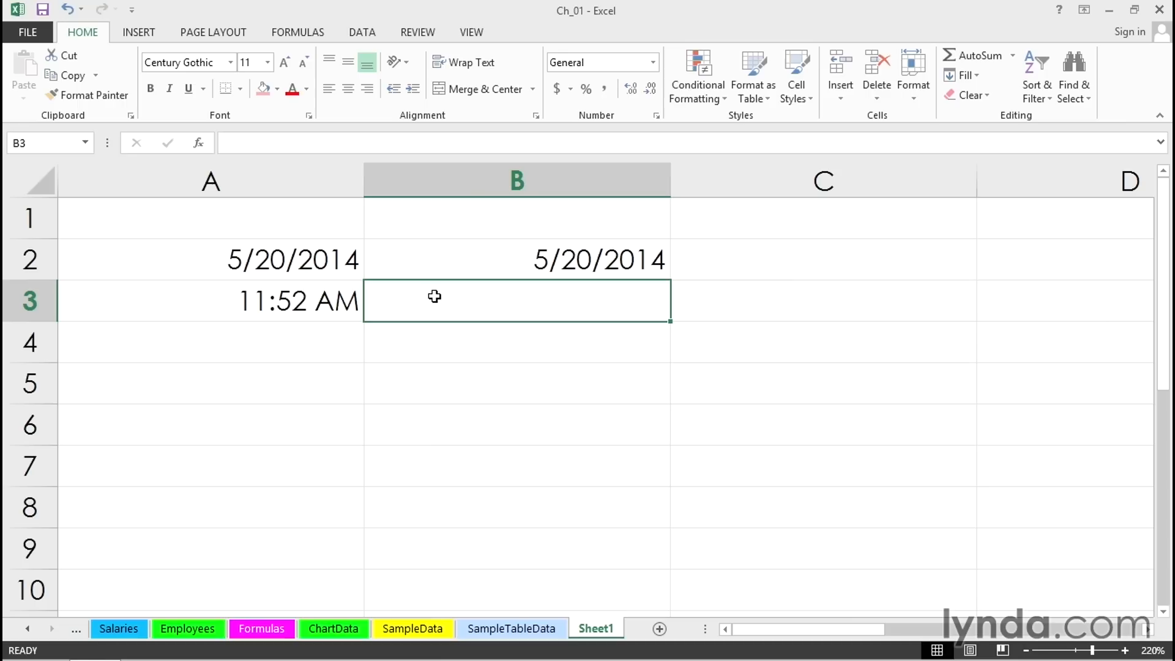
Enter =NOW() in cell B3, showing 5/20/2014 11:52.
{"action": "type", "text": "=now"}
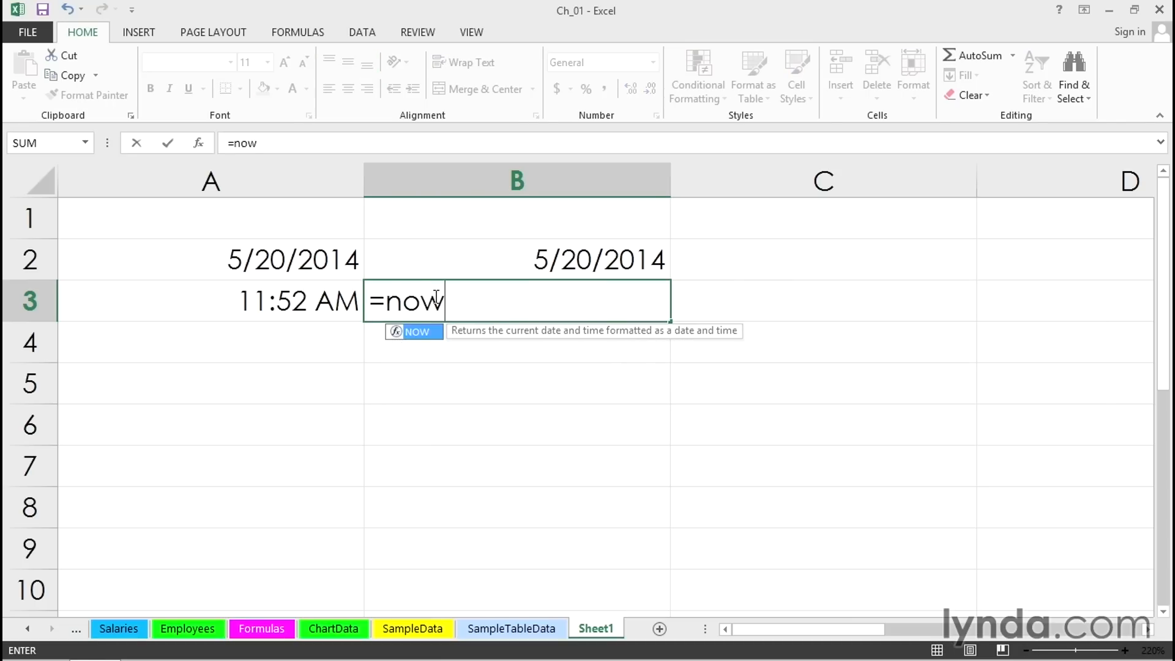
{"action": "type", "text": "("}
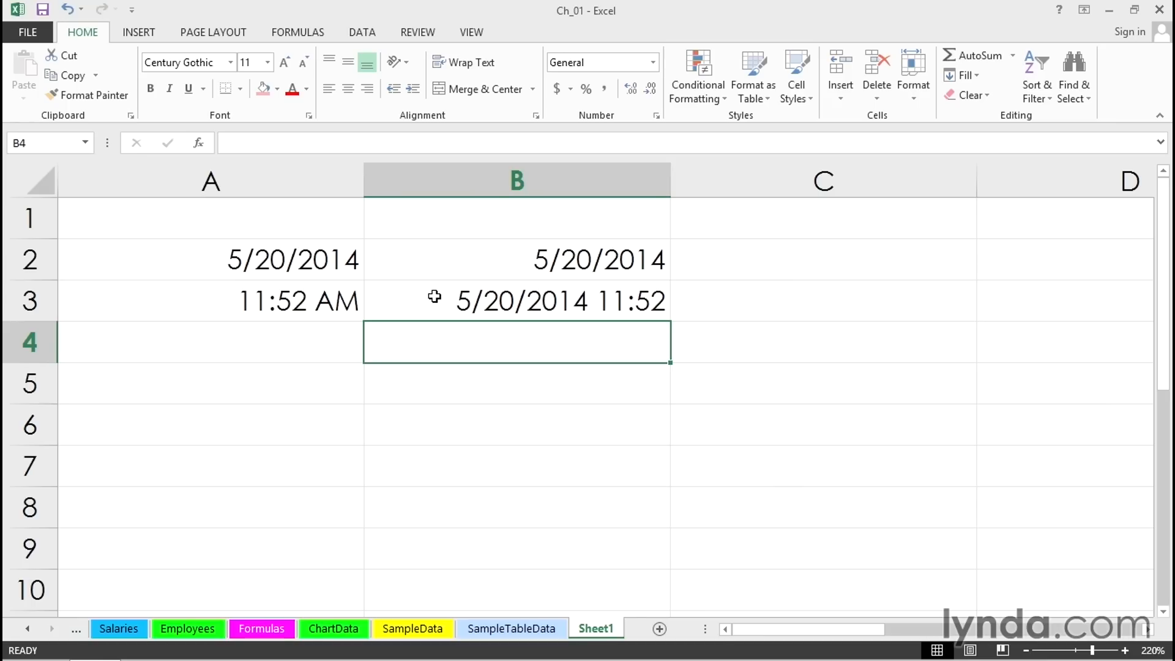
{"action": "mouse_move", "coordinate": [208, 270]}
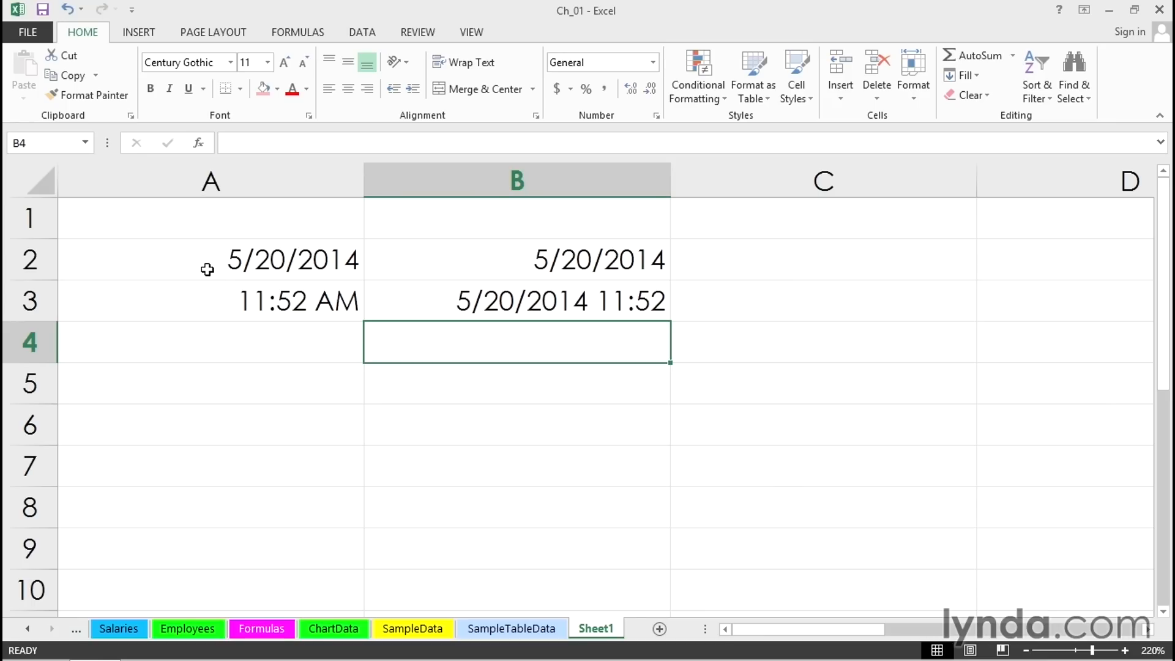
{"action": "left_click", "coordinate": [210, 260]}
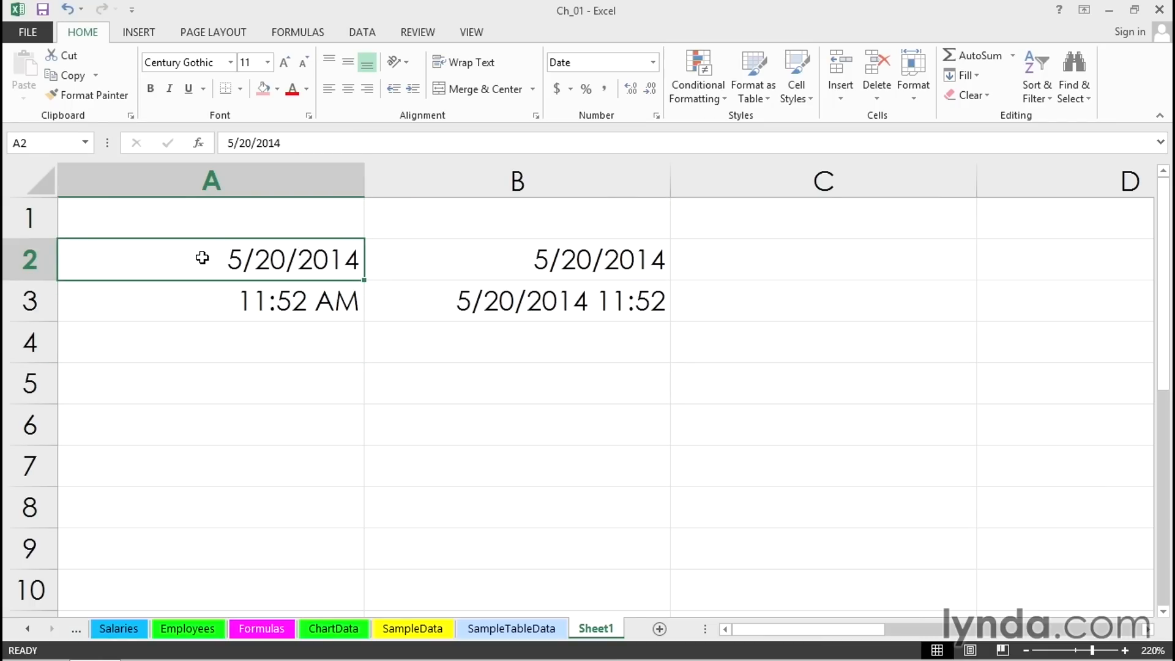
{"action": "mouse_move", "coordinate": [234, 377]}
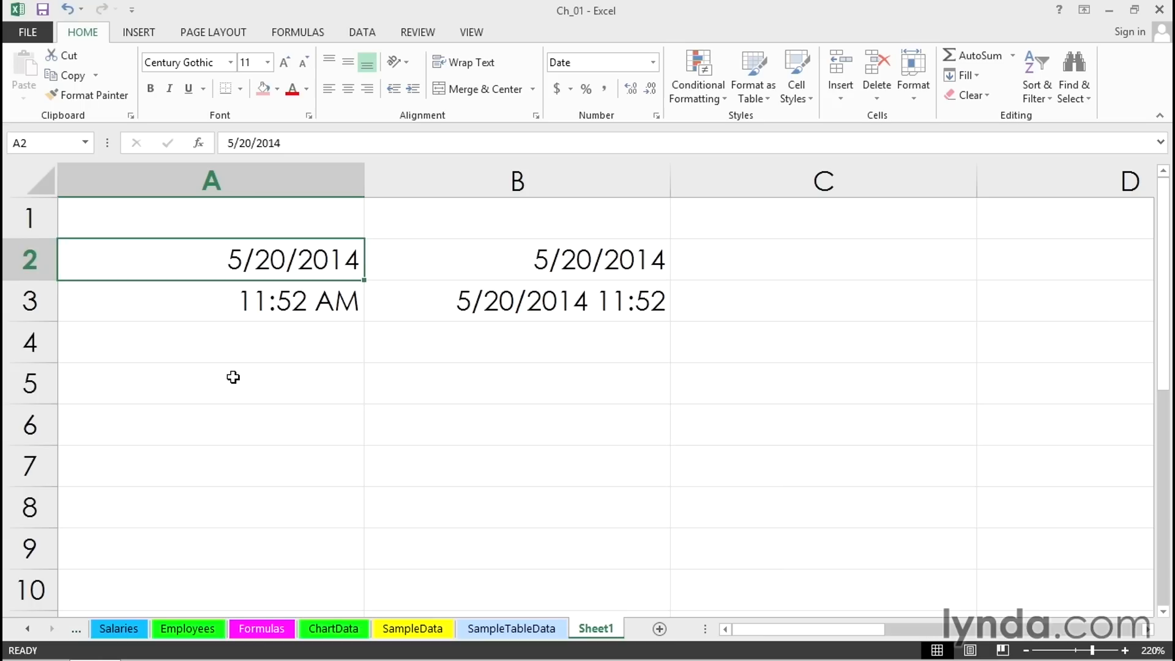
{"action": "left_click", "coordinate": [228, 383]}
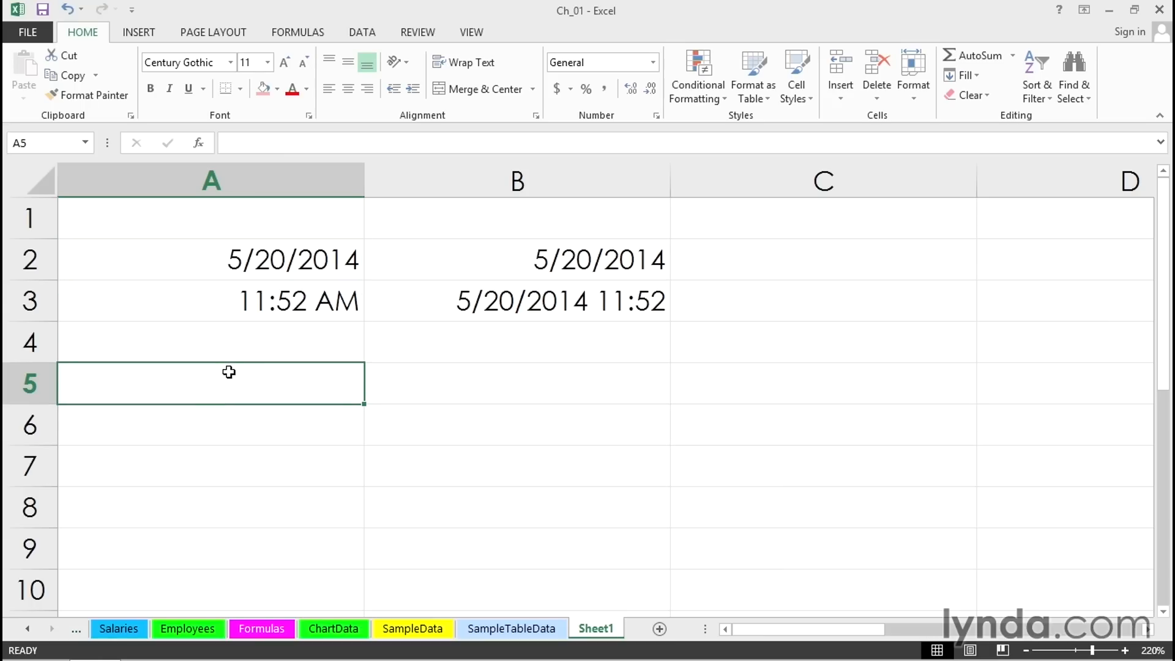
Enter 5/20/2014 in cell A5, edited to 5/23/2014.
{"action": "type", "text": "5/20/2014"}
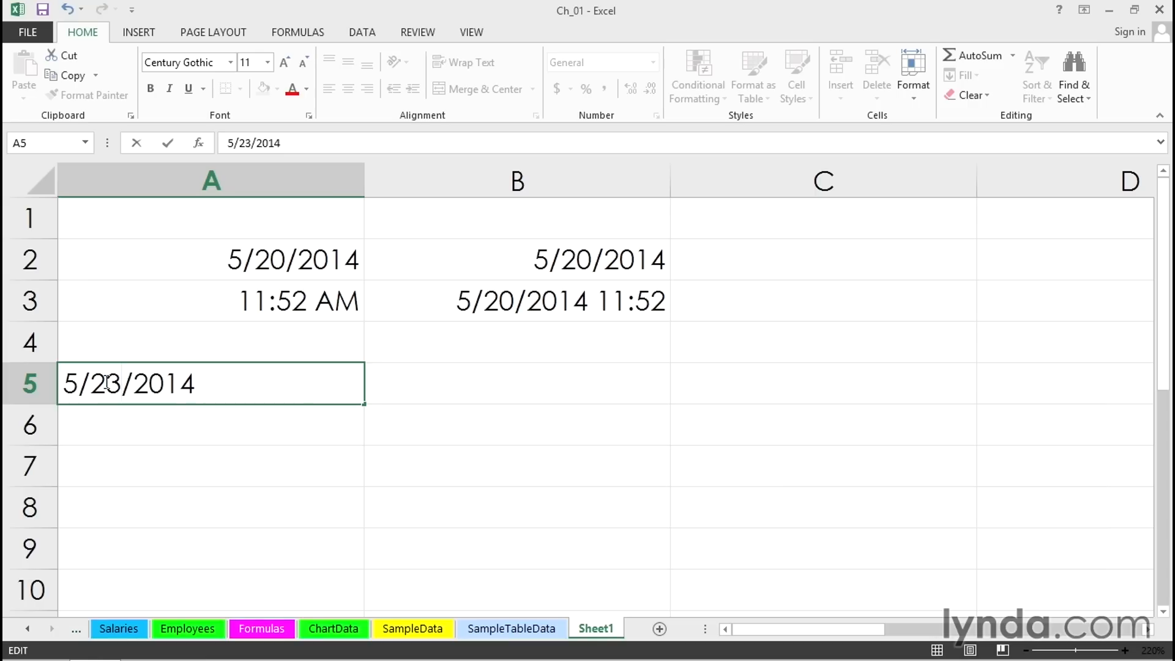
{"action": "key", "text": "Enter"}
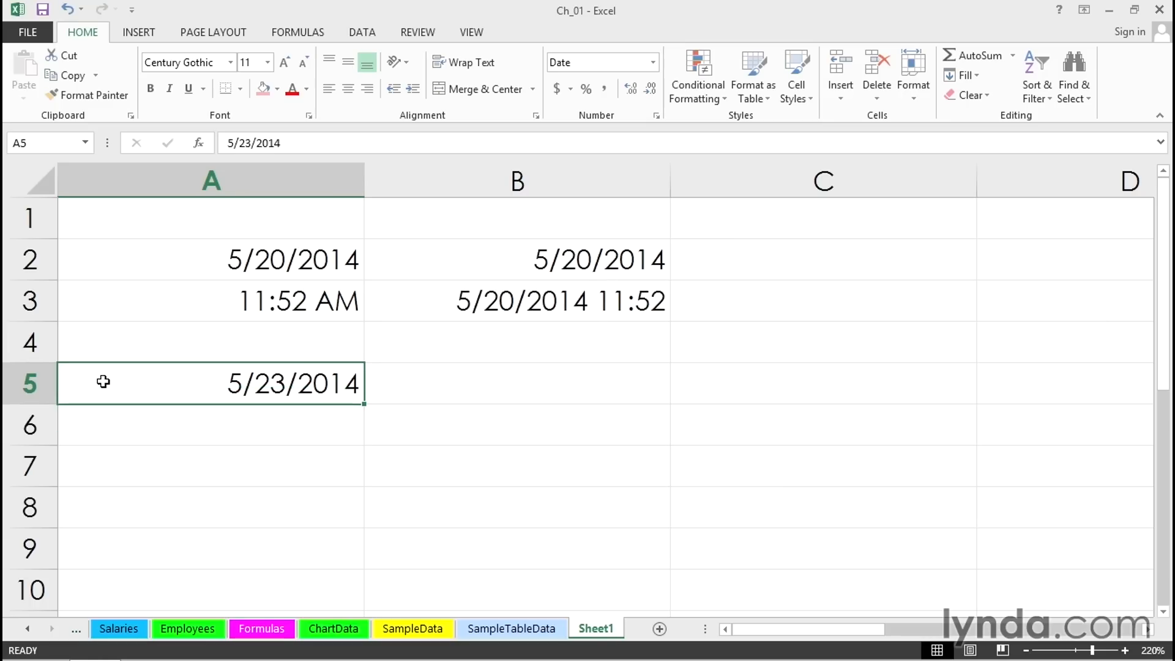